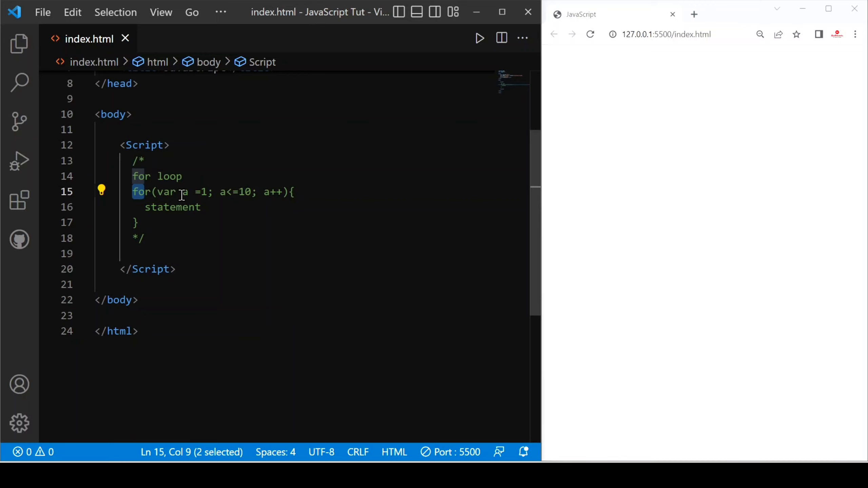
Adjust the existing script lines in index.html, entering 1 and selecting text
{"action": "left_click", "coordinate": [158, 192]}
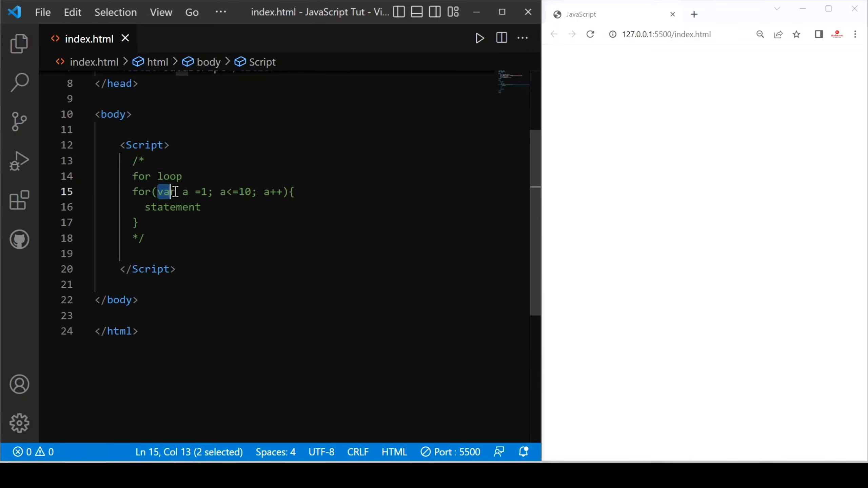
{"action": "left_click", "coordinate": [233, 192]}
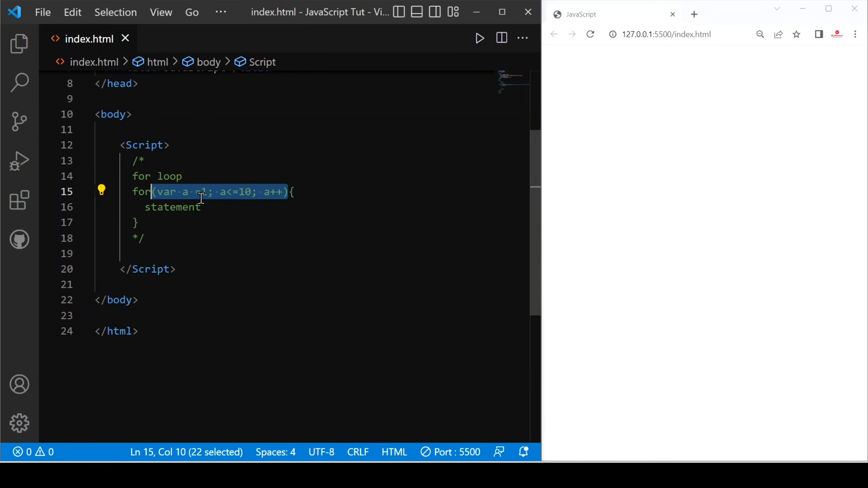
{"action": "left_click", "coordinate": [191, 193]}
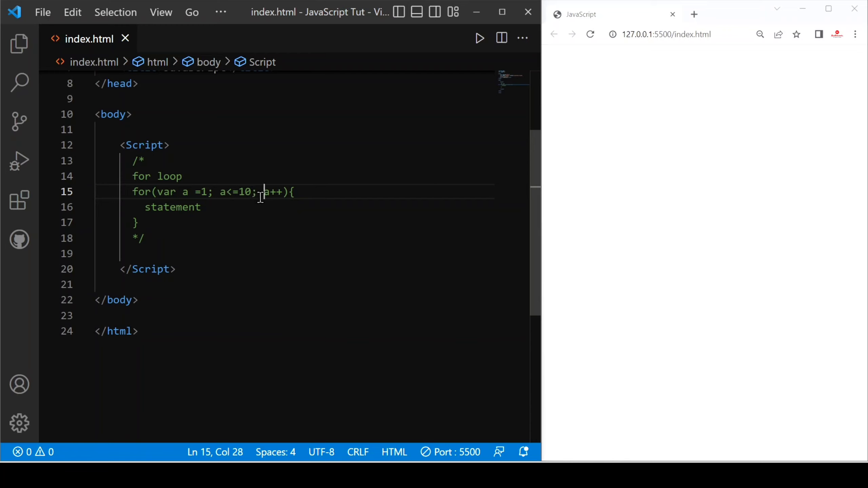
{"action": "left_click", "coordinate": [254, 192]}
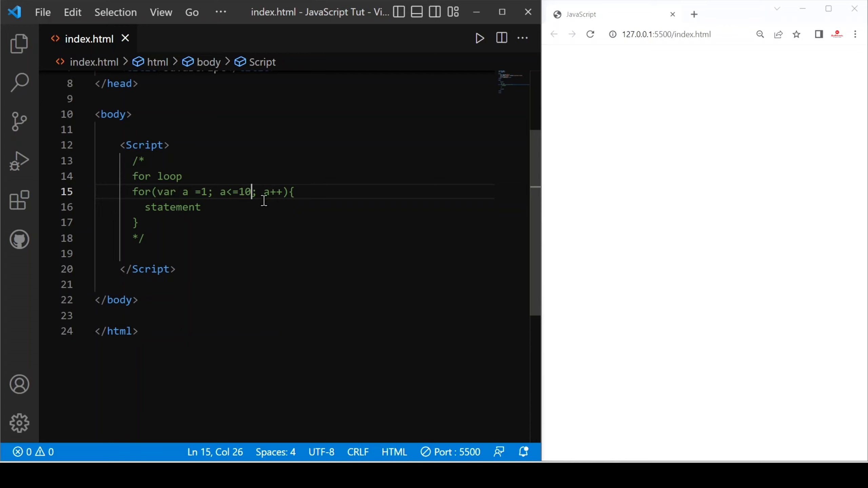
{"action": "mouse_move", "coordinate": [286, 192]}
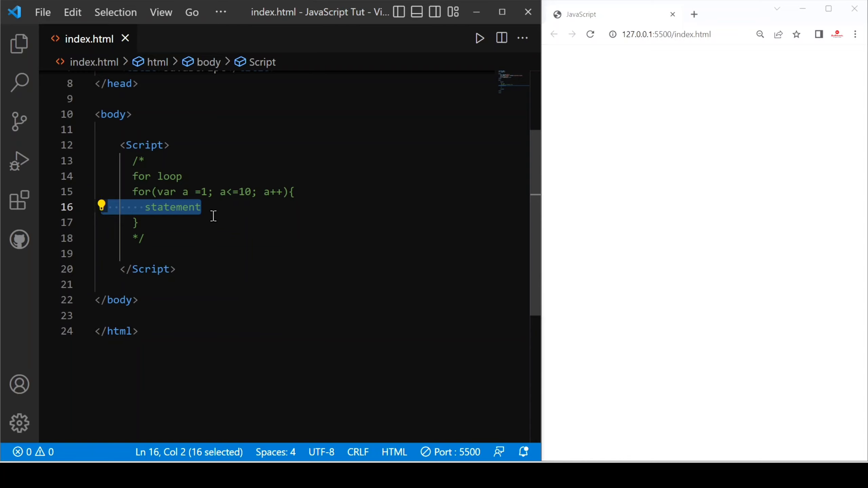
{"action": "left_click", "coordinate": [136, 222]}
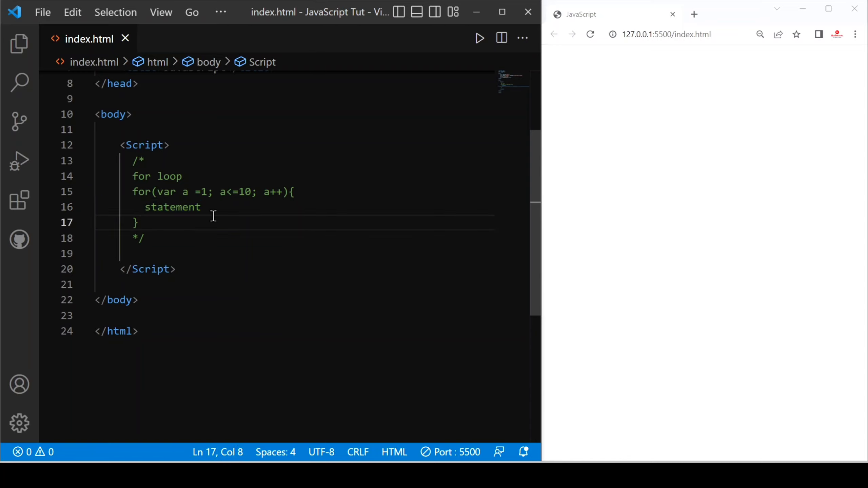
{"action": "mouse_move", "coordinate": [202, 192]}
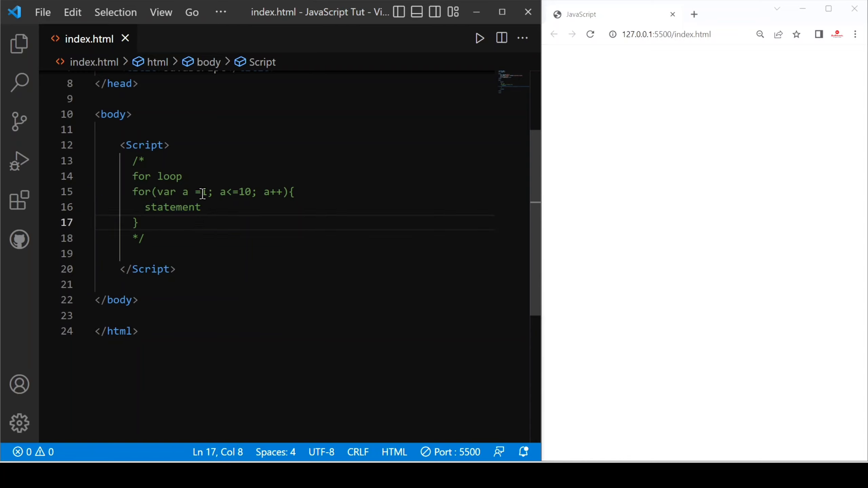
{"action": "type", "text": "1"}
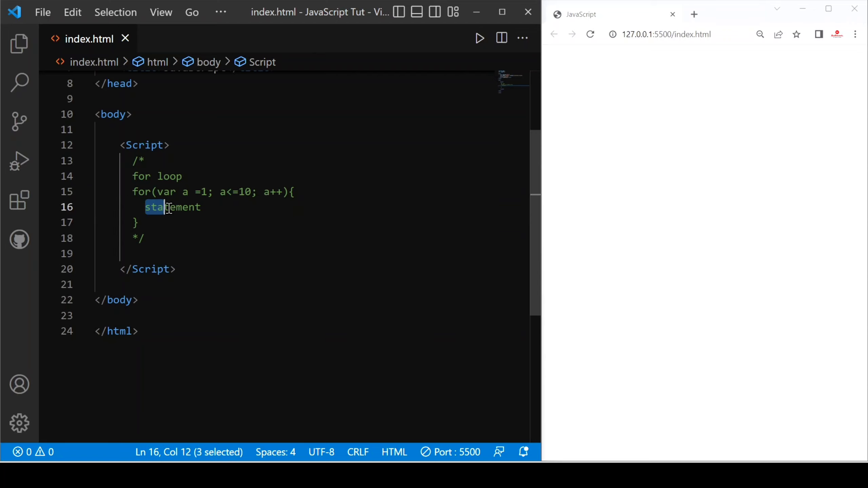
{"action": "left_click", "coordinate": [201, 207]}
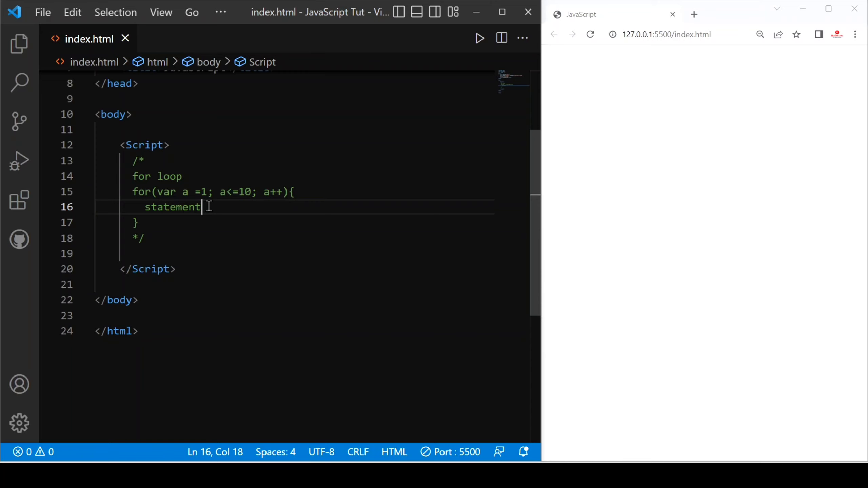
{"action": "mouse_move", "coordinate": [277, 188]}
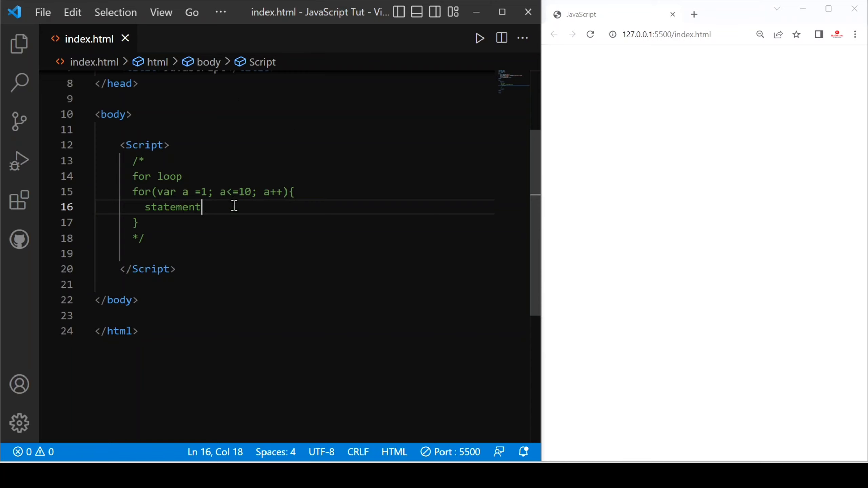
{"action": "left_click_drag", "start_coordinate": [203, 207], "coordinate": [106, 207]}
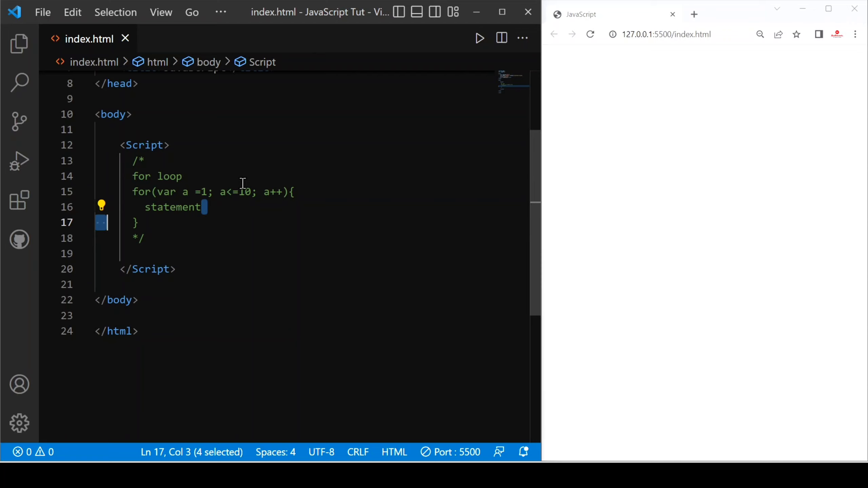
{"action": "mouse_move", "coordinate": [332, 215]}
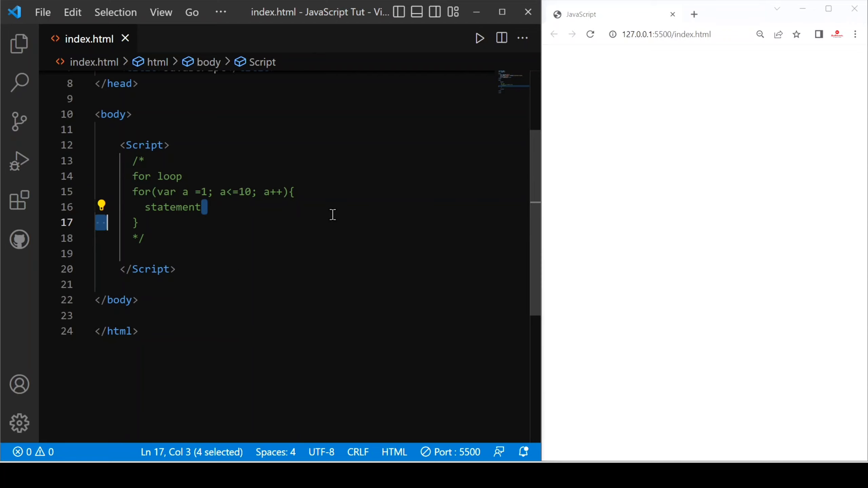
{"action": "mouse_move", "coordinate": [270, 203]}
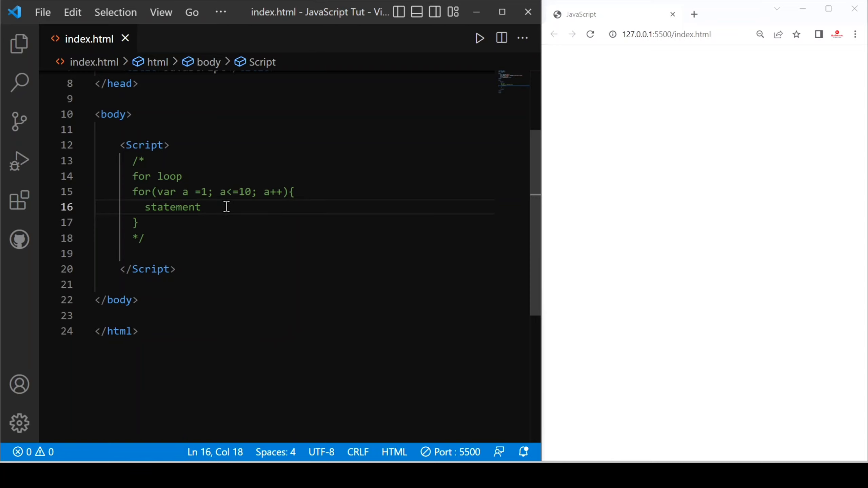
{"action": "mouse_move", "coordinate": [128, 160]}
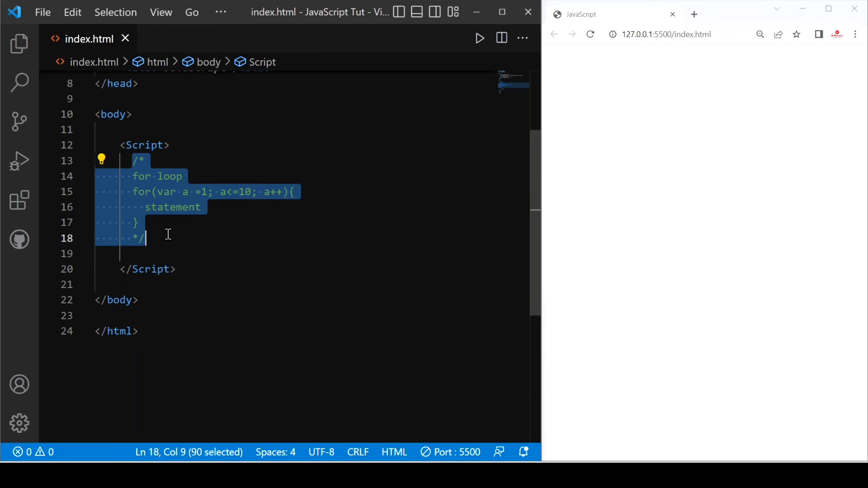
Write the loop header for(var a = 1; a<=10; a++){ with an empty body
{"action": "type", "text": "f"}
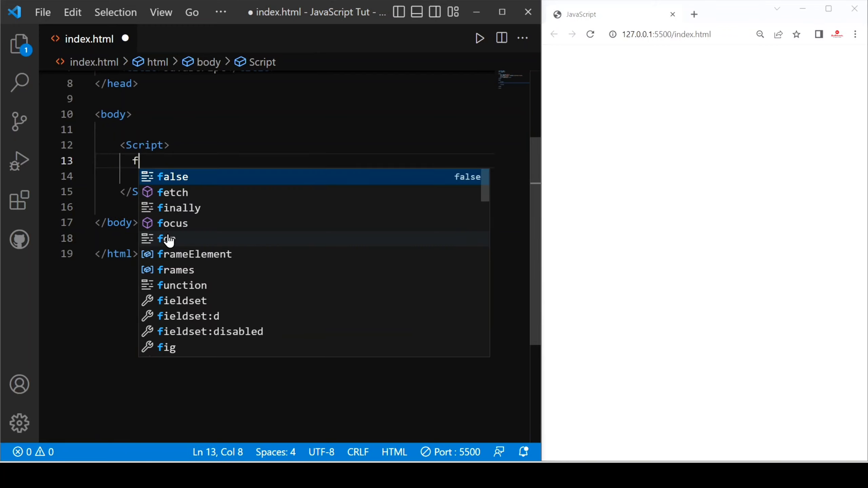
{"action": "type", "text": "or("}
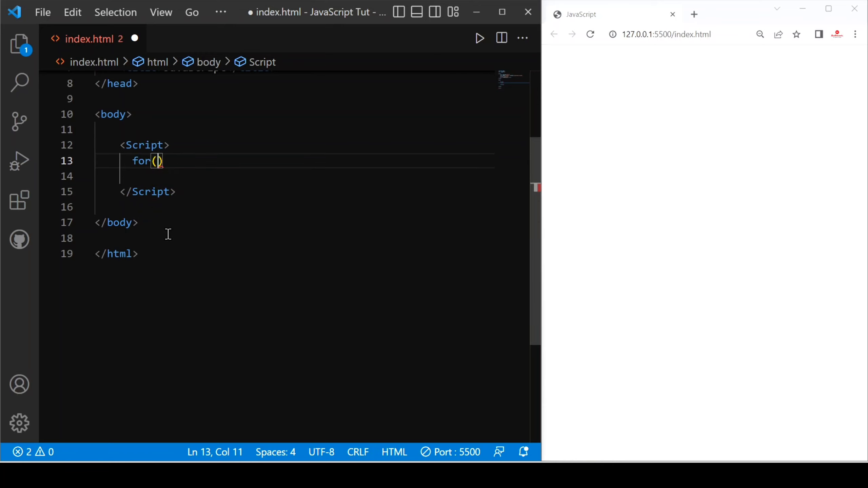
{"action": "type", "text": "var a"}
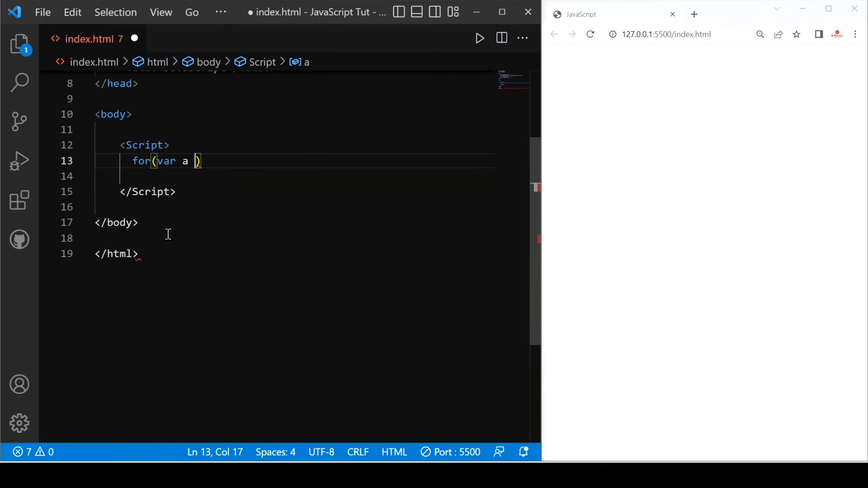
{"action": "type", "text": "= 1"}
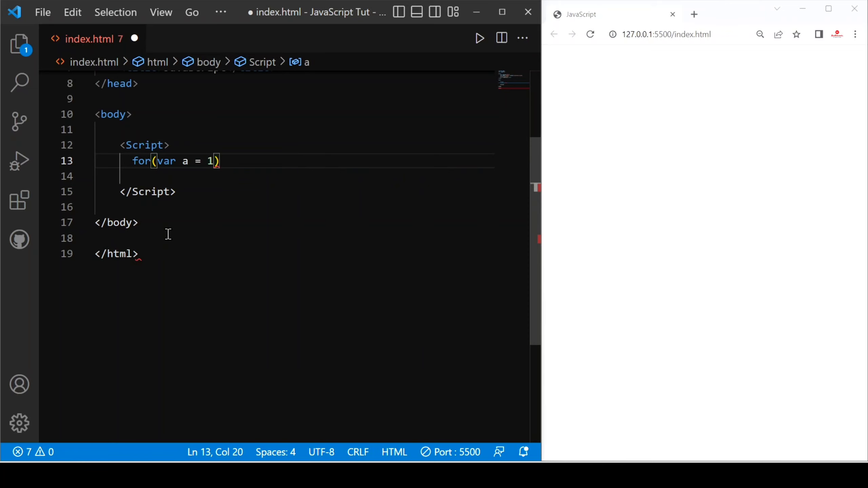
{"action": "type", "text": ";"}
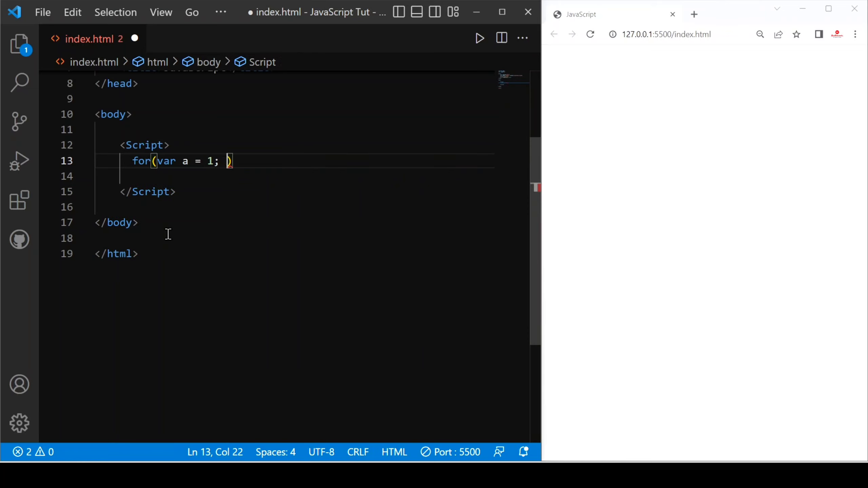
{"action": "type", "text": "a<"}
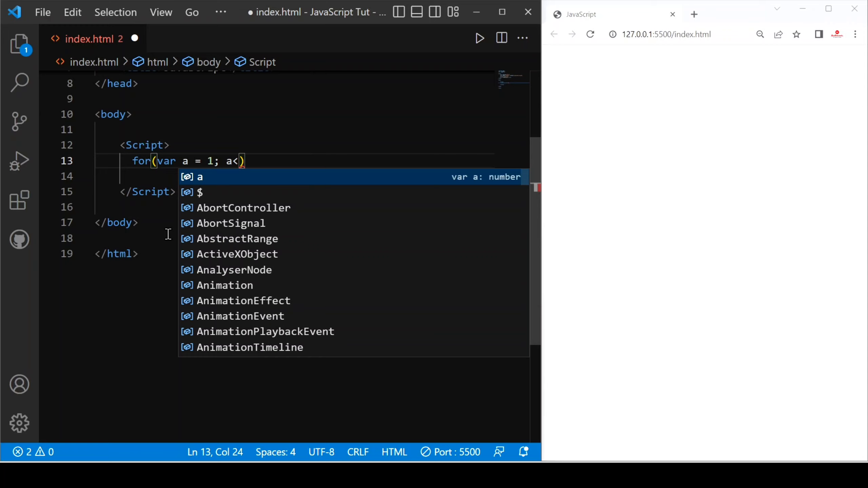
{"action": "type", "text": "=10"}
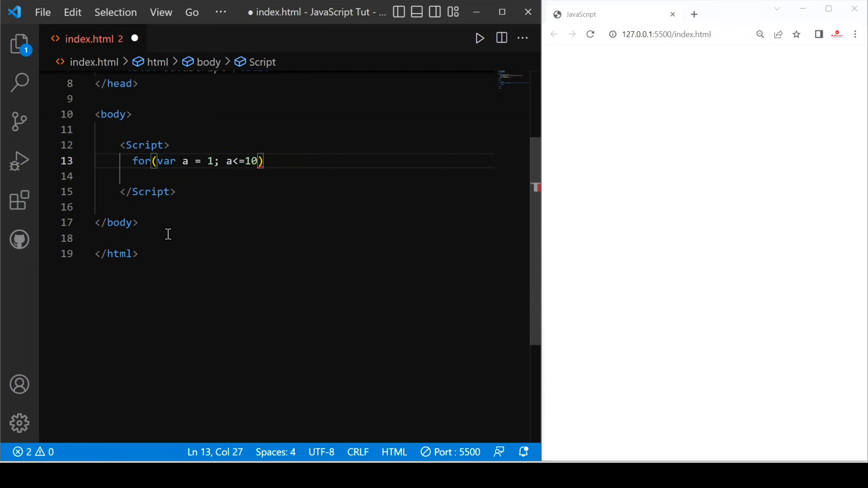
{"action": "type", "text": ";a"}
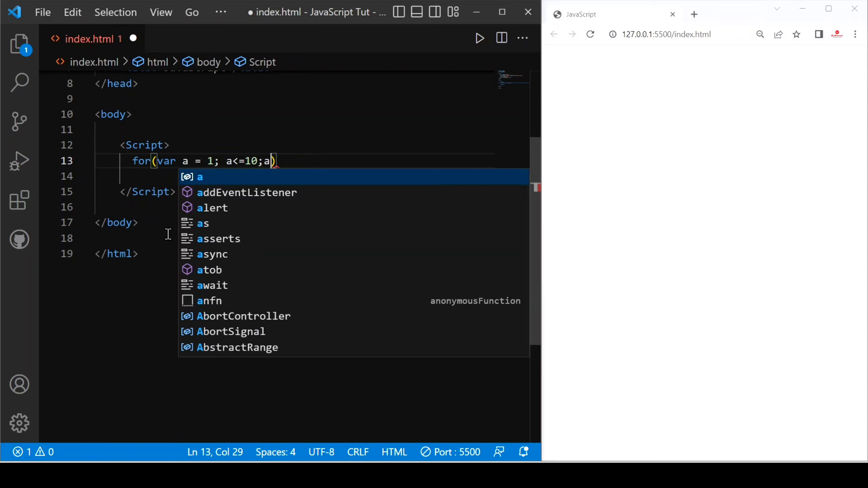
{"action": "type", "text": "++"}
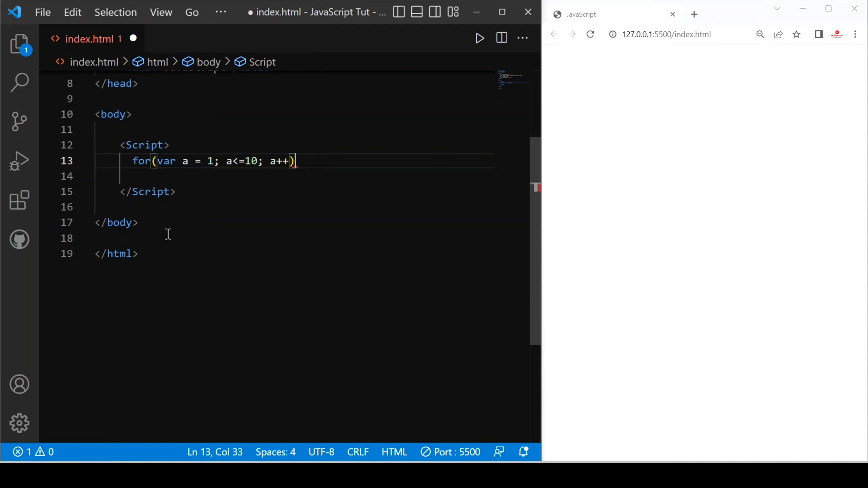
{"action": "type", "text": "{"}
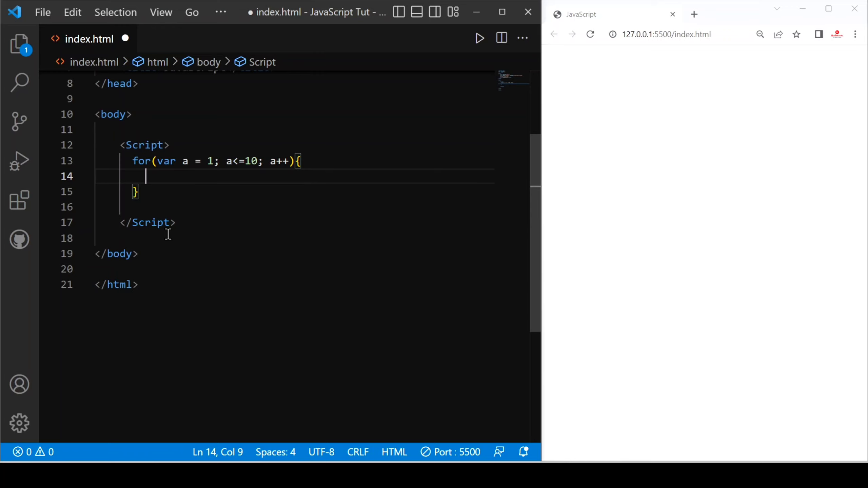
Start a document.write call containing the text "Hi friends how are you" inside the loop
{"action": "type", "text": "document."}
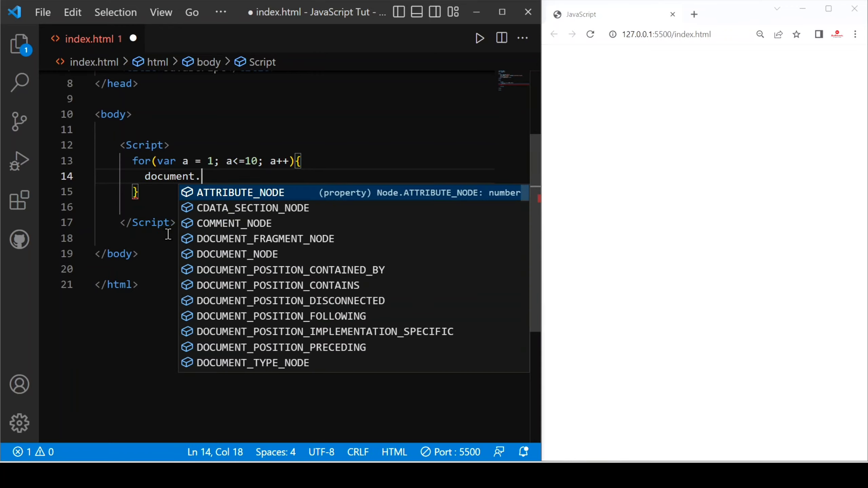
{"action": "type", "text": "write("}
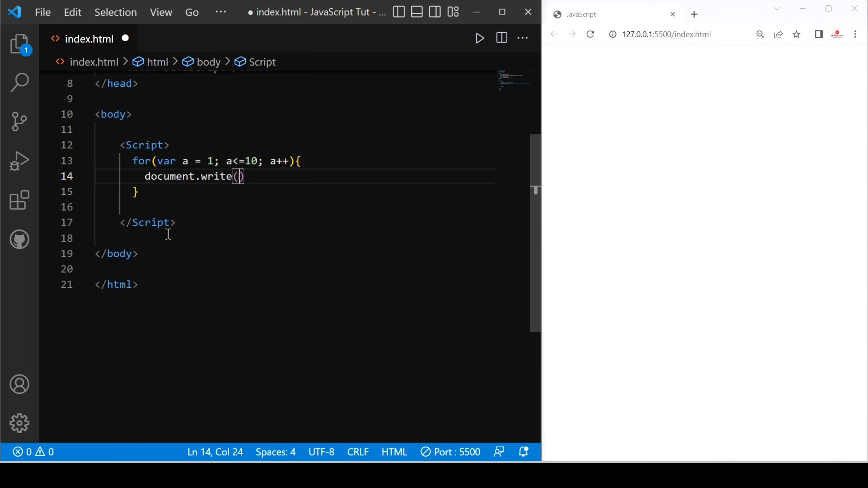
{"action": "type", "text": "\"\""}
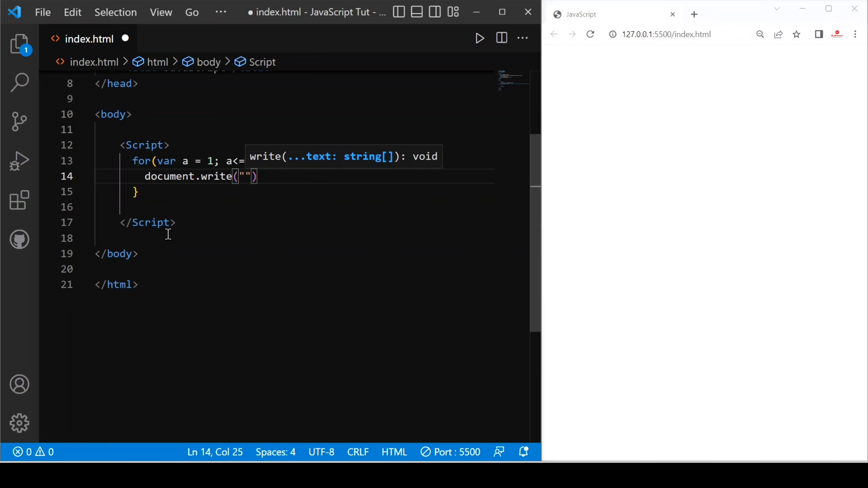
{"action": "type", "text": "Hi"}
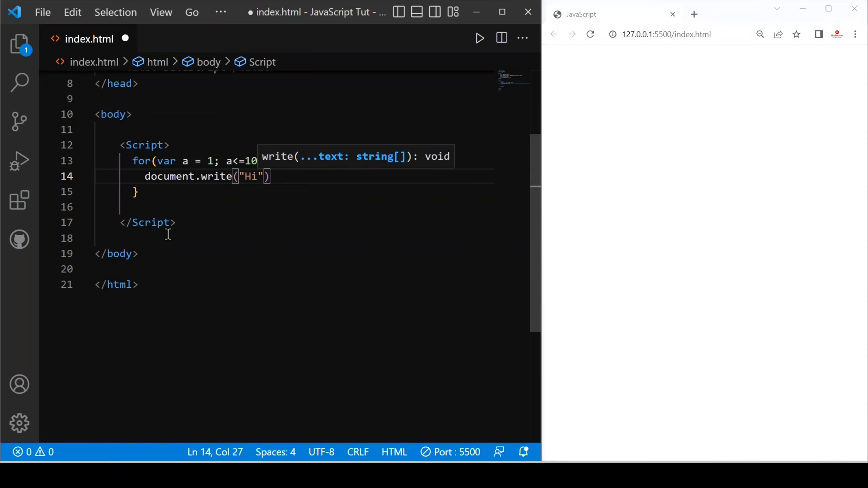
{"action": "type", "text": "fri"}
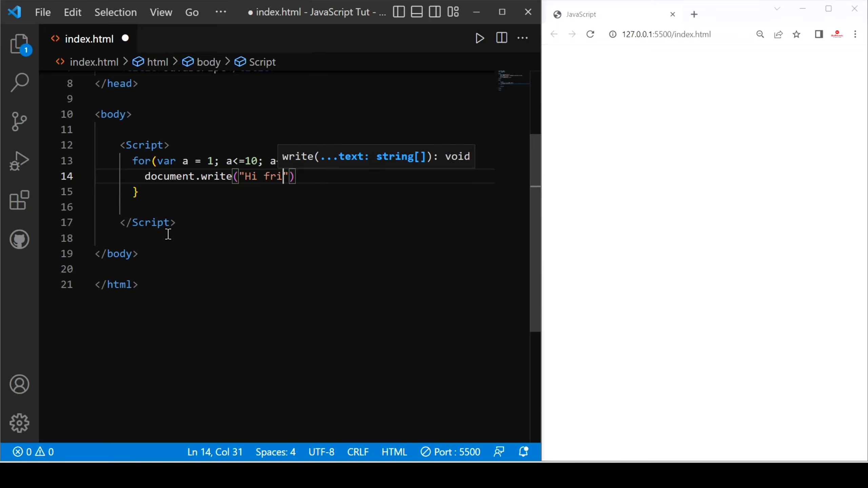
{"action": "type", "text": "ends"}
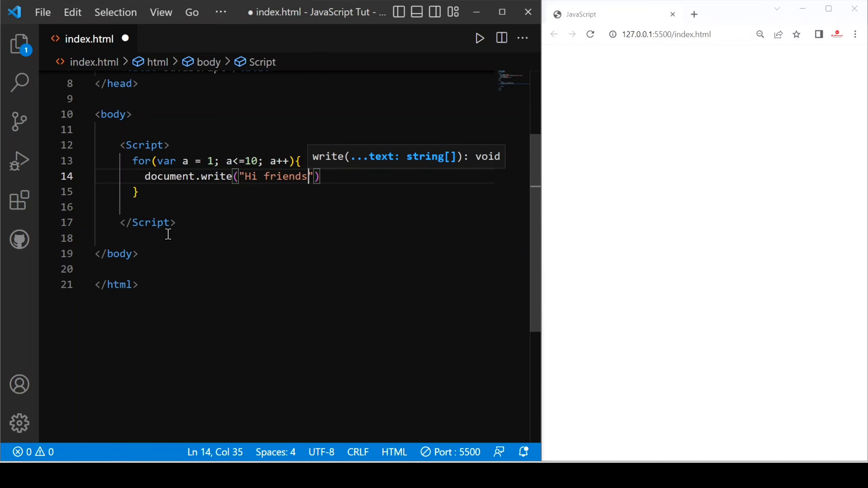
{"action": "type", "text": "how"}
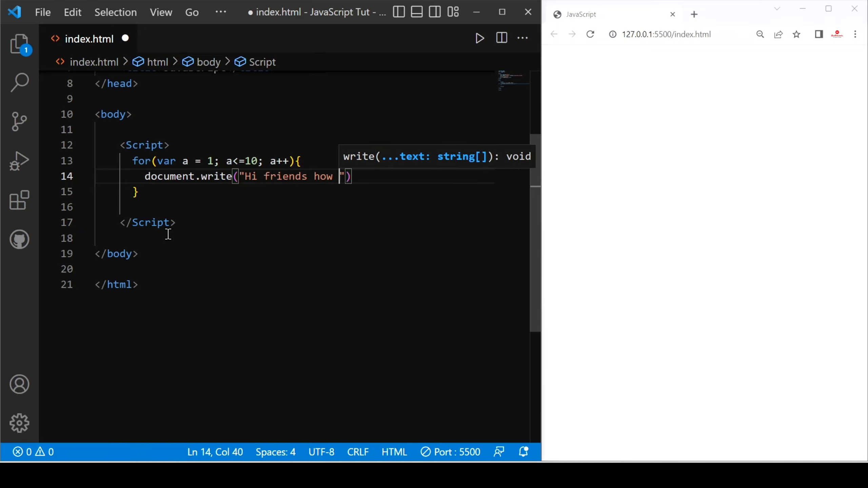
{"action": "type", "text": "are y"}
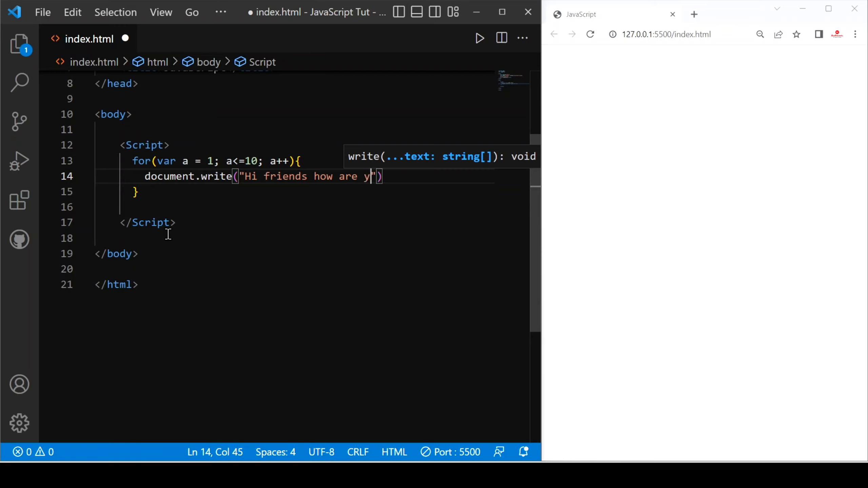
{"action": "type", "text": "ou"}
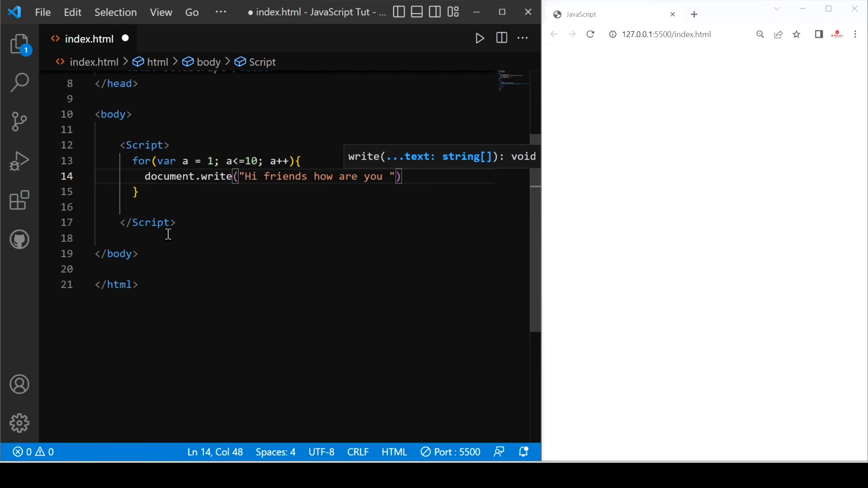
Add <br> to the message, close the statement, and check the ten preview lines
{"action": "type", "text": "<br>"}
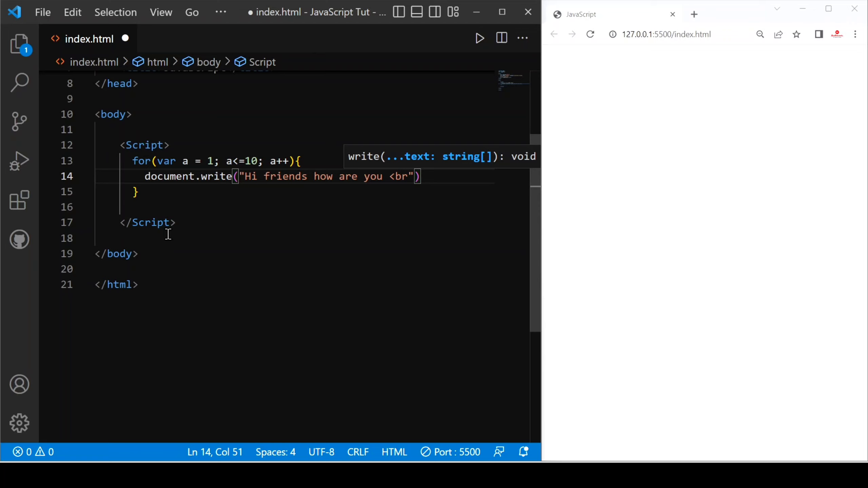
{"action": "type", "text": ">"}
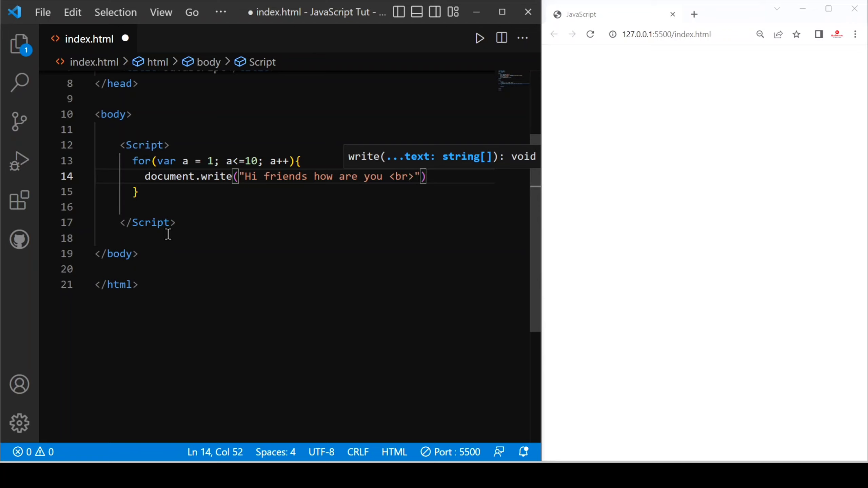
{"action": "key", "text": "Right"}
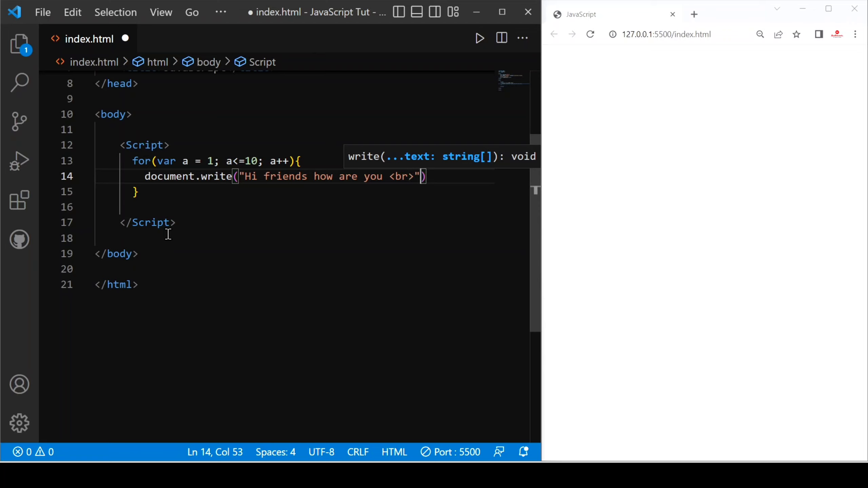
{"action": "type", "text": ";"}
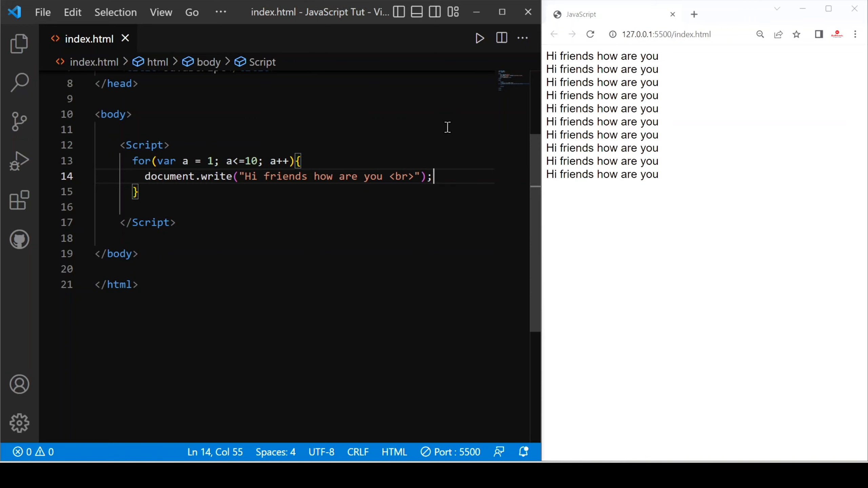
{"action": "left_click_drag", "start_coordinate": [589, 117], "coordinate": [590, 177]}
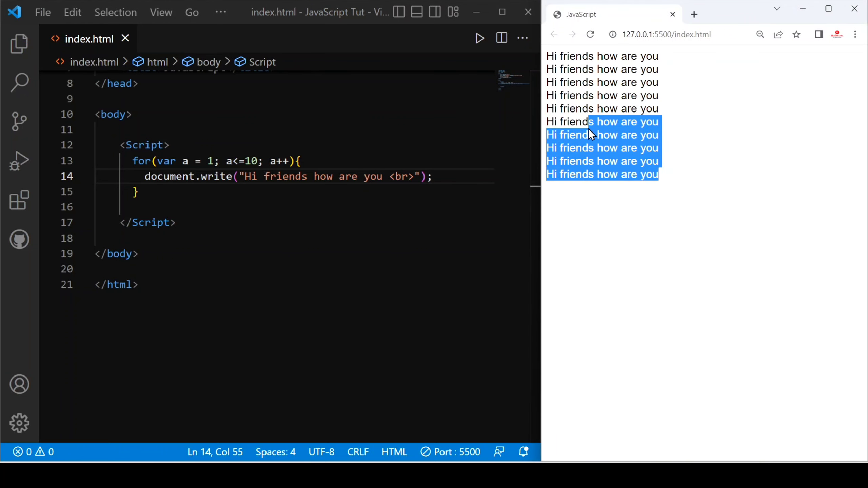
{"action": "left_click", "coordinate": [239, 176]}
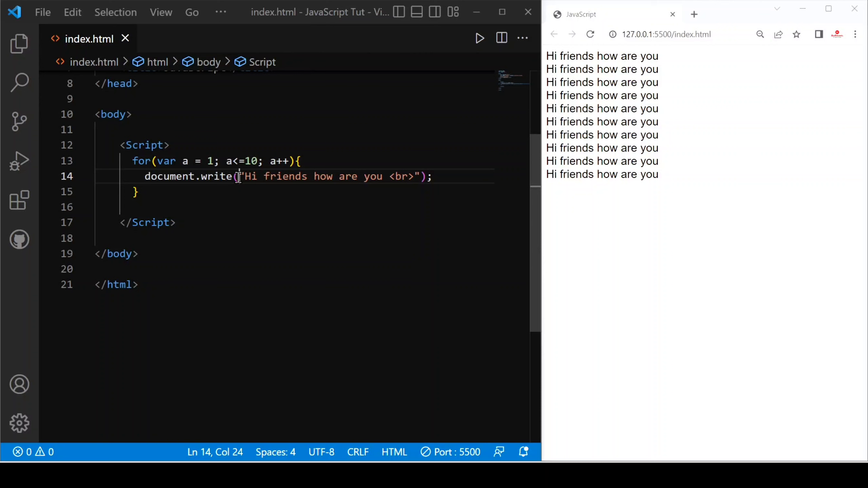
Prefix the message with the counter a+ and save, numbering the preview lines 1–10
{"action": "type", "text": "a"}
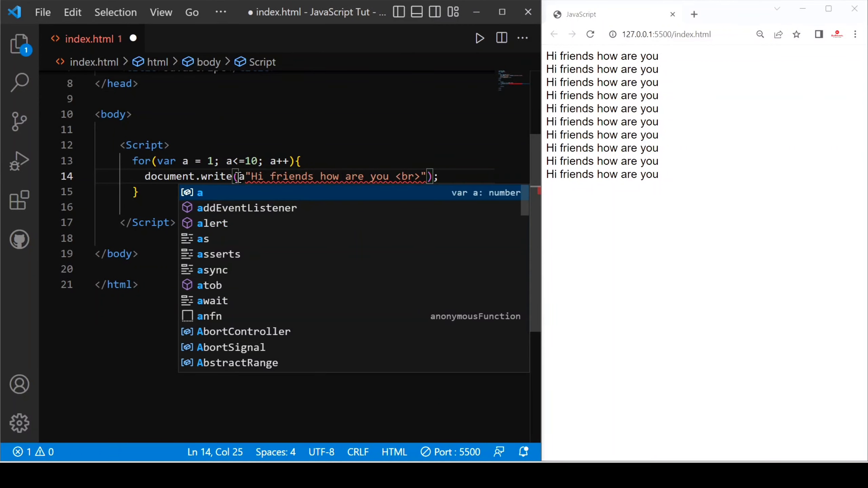
{"action": "type", "text": "+\""}
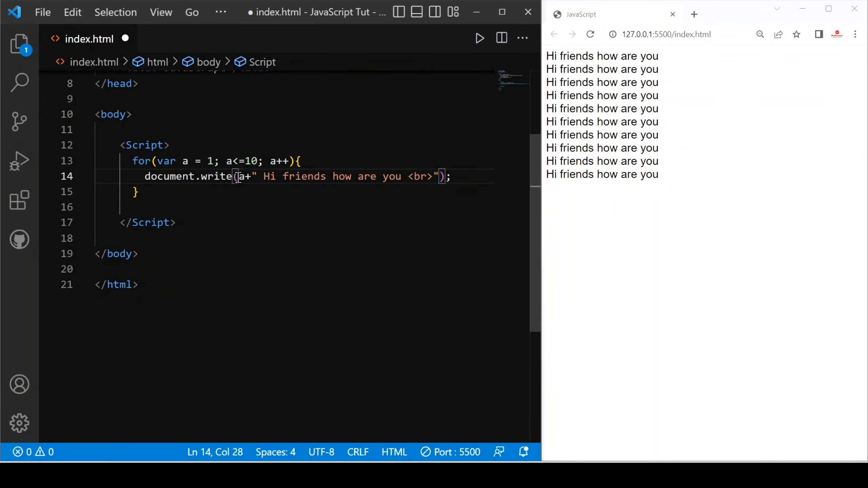
{"action": "key", "text": "ctrl+s"}
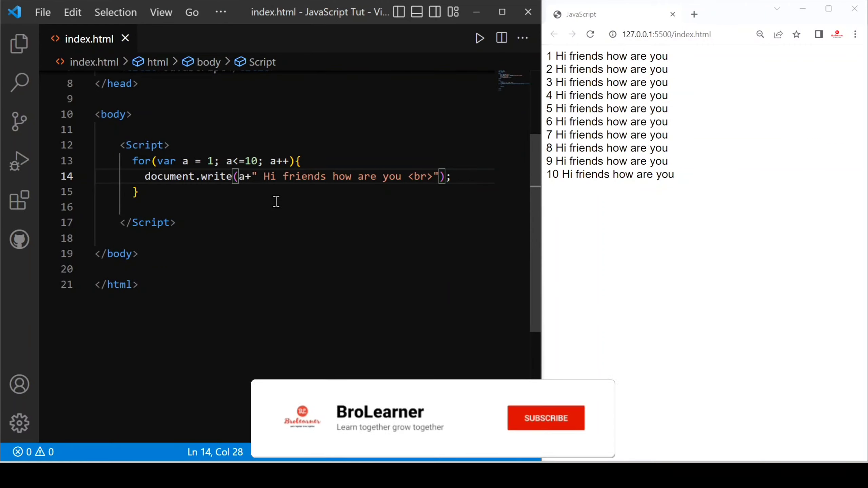
{"action": "left_click", "coordinate": [546, 418]}
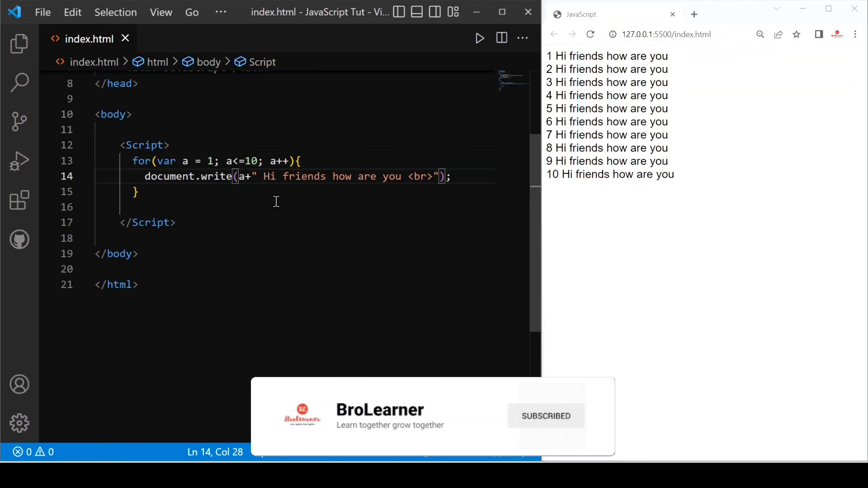